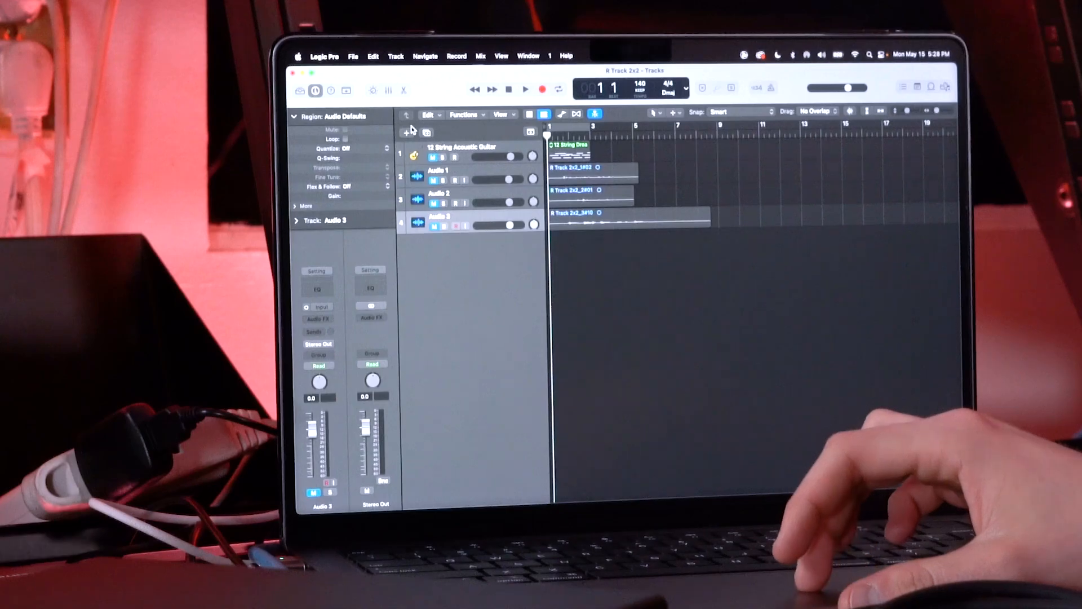
Bring up the new-track options to add an External MIDI track.
left_click(407, 133)
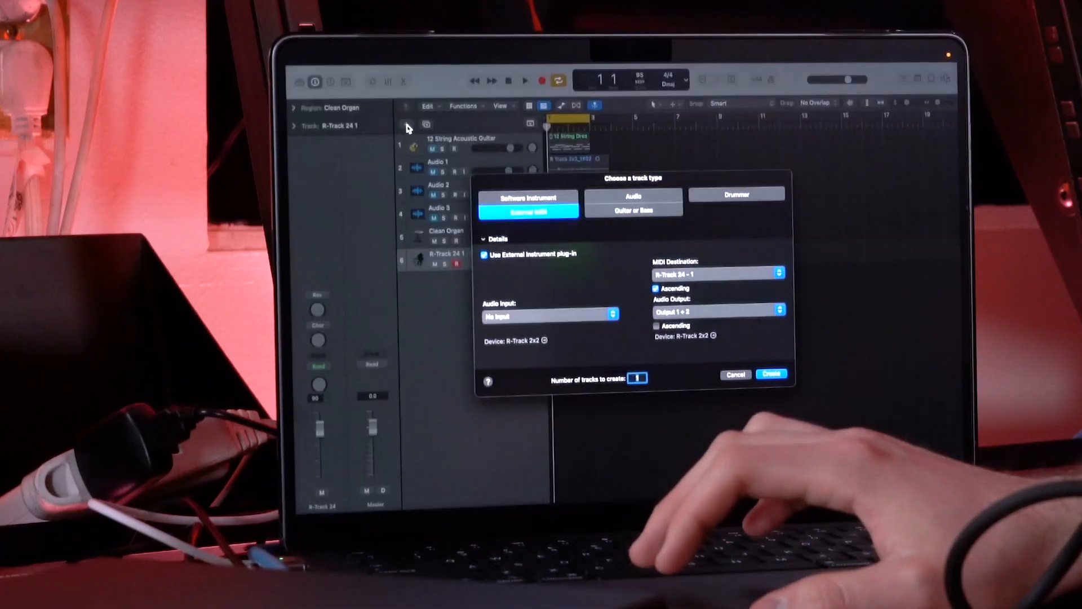
Create the Inst 3 track with 'Use External Instrument plug-in' checked.
left_click(771, 374)
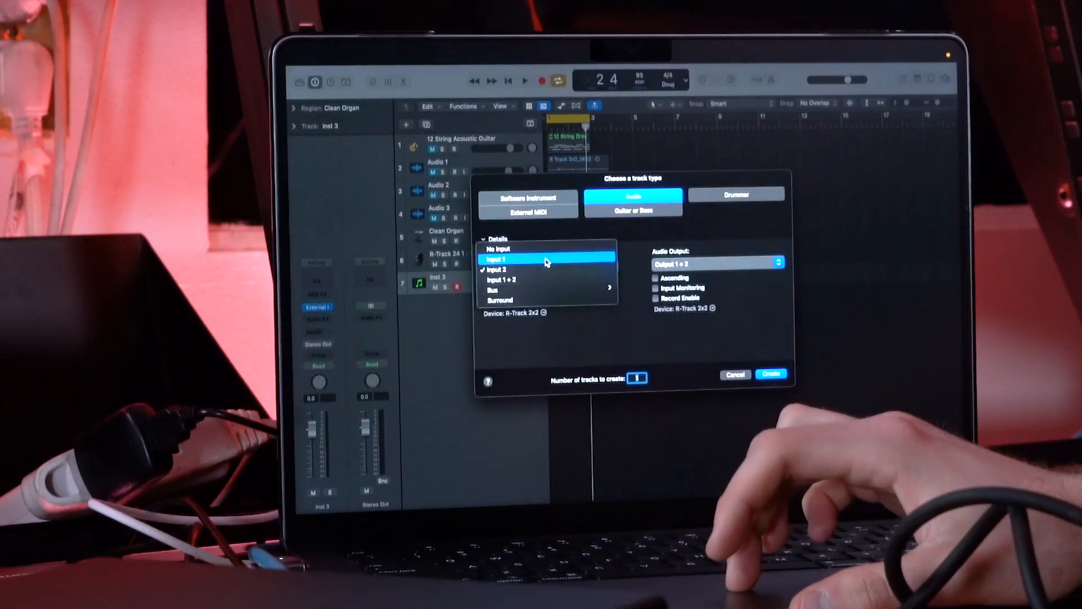
Create the Audio 4 track recording from Input 1.
left_click(498, 259)
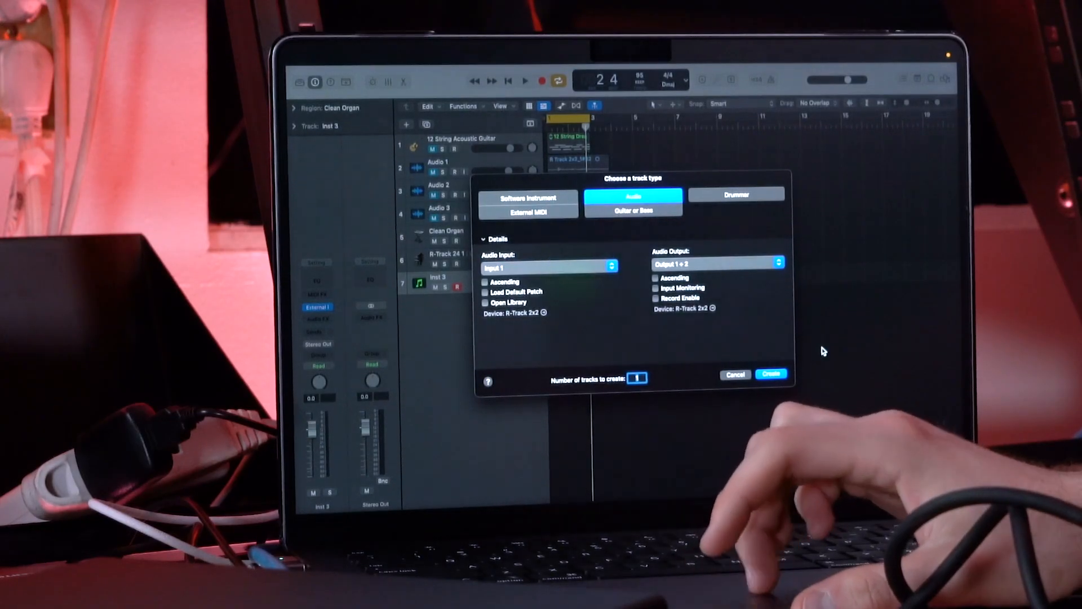
left_click(771, 374)
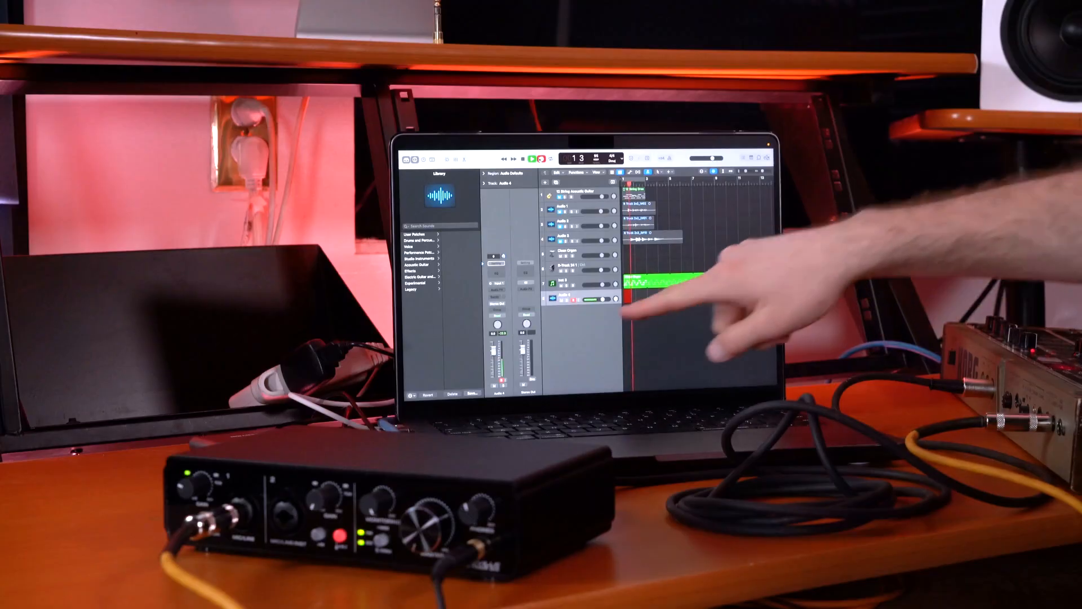